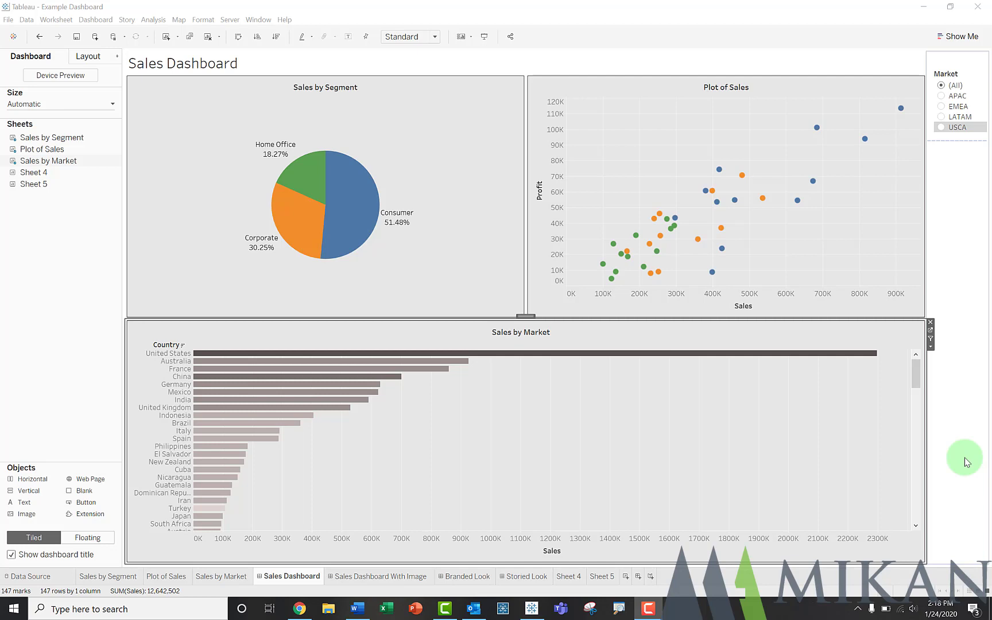
mouse_move(710, 454)
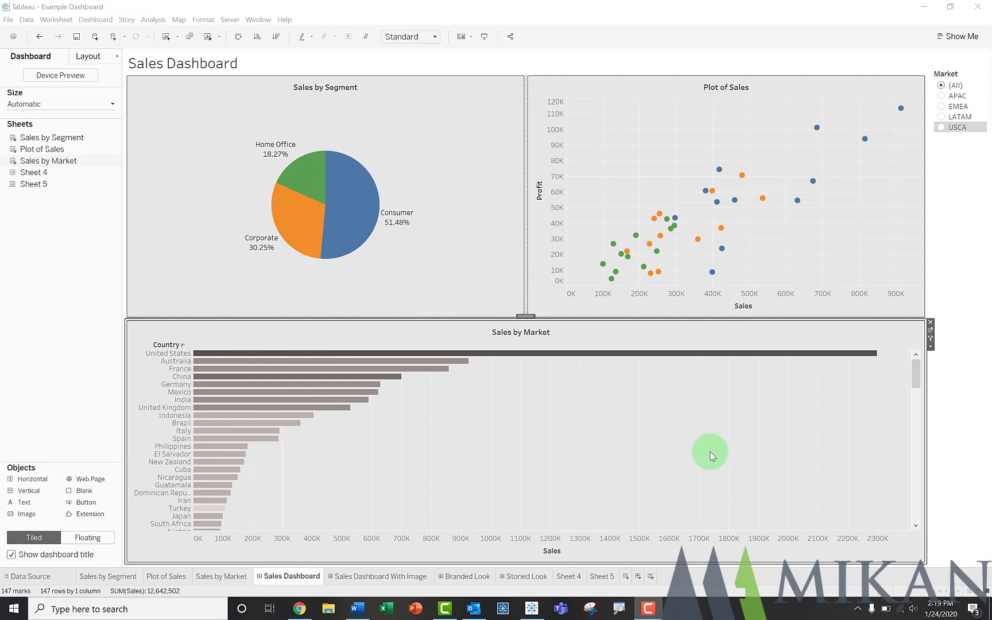
mouse_move(515, 420)
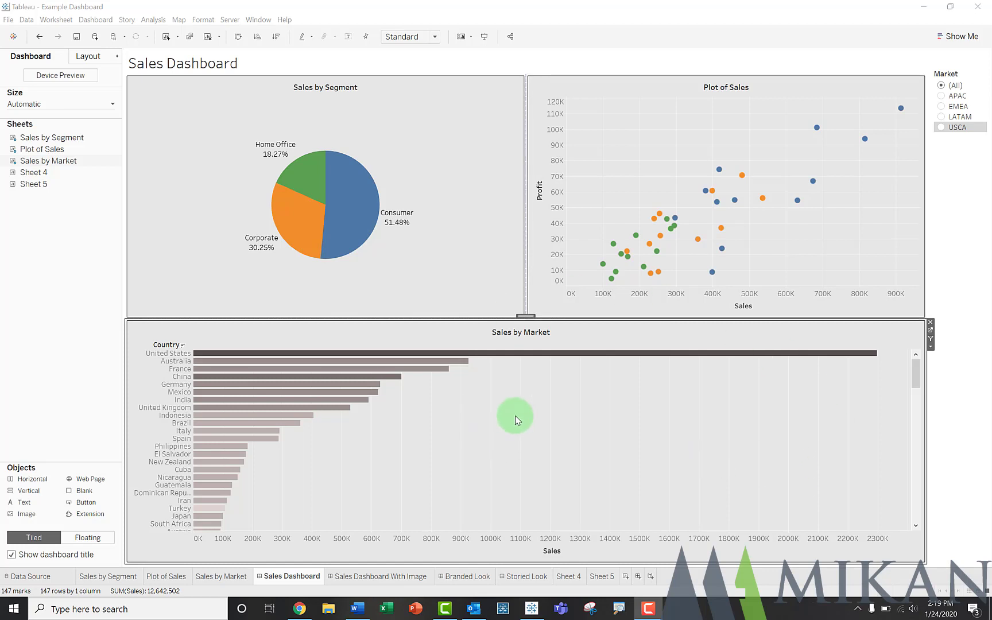
mouse_move(506, 431)
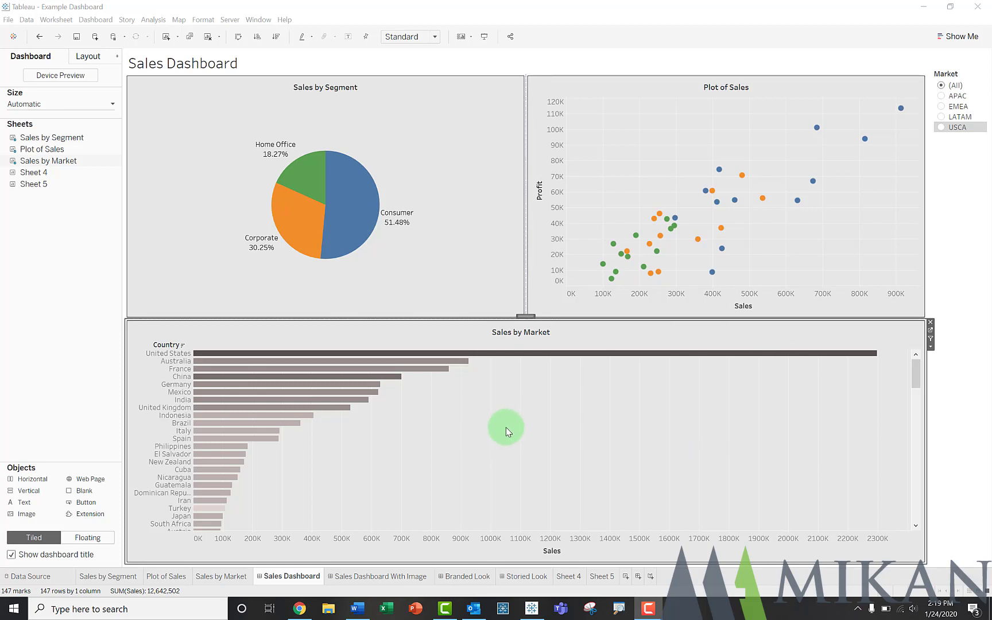
mouse_move(466, 420)
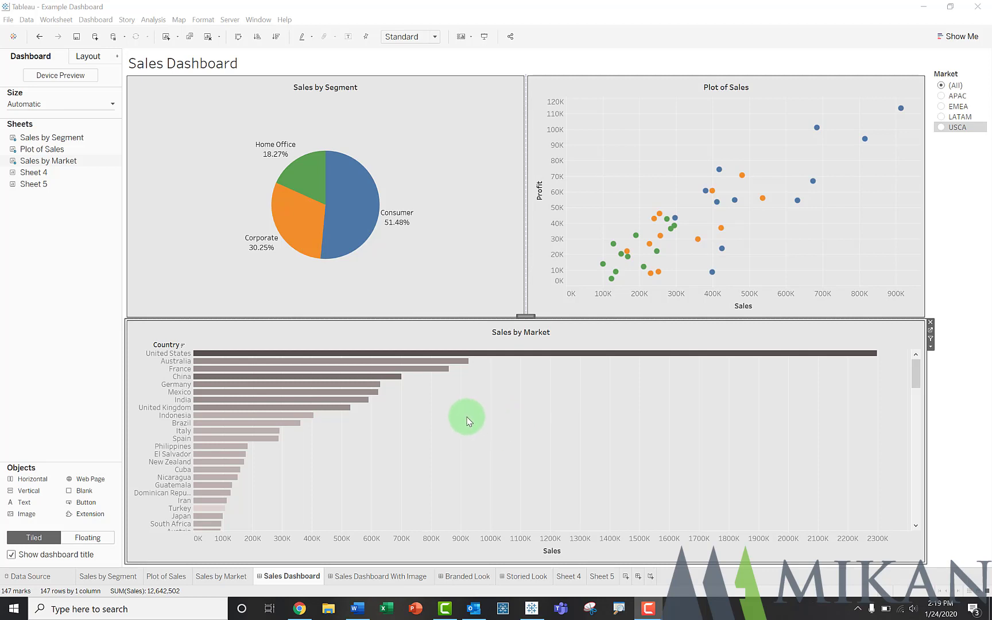
mouse_move(382, 581)
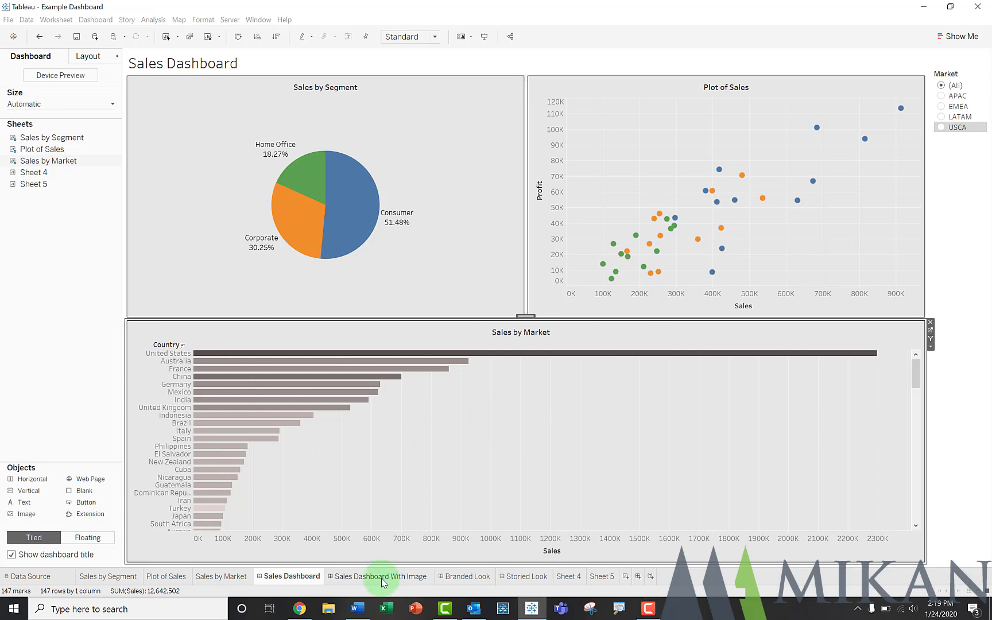
Step: On Sales Dashboard With Image, add a floating mountain lake image, fitted and centred
click(382, 575)
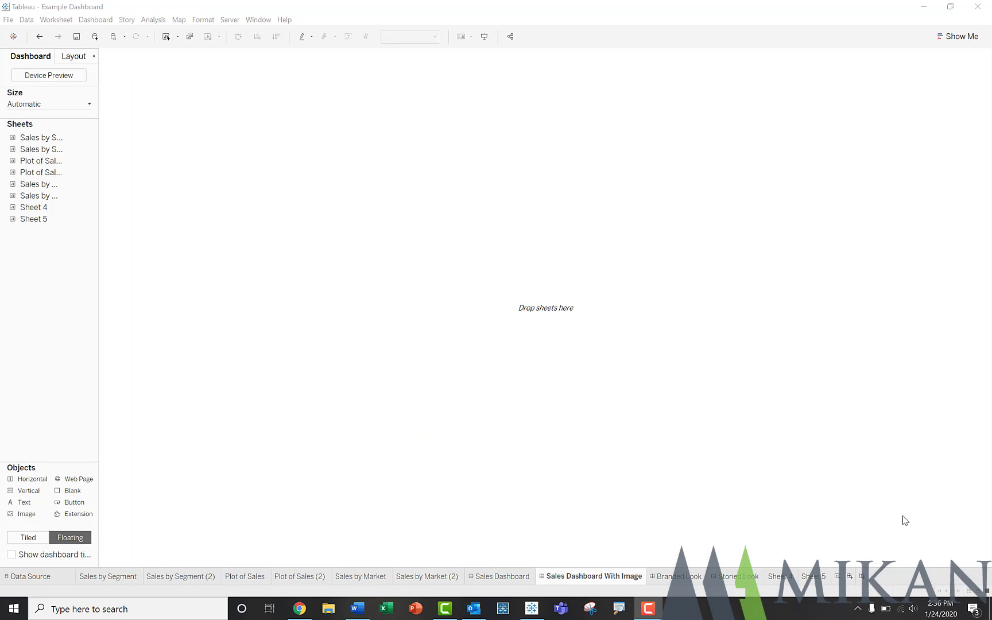
click(49, 74)
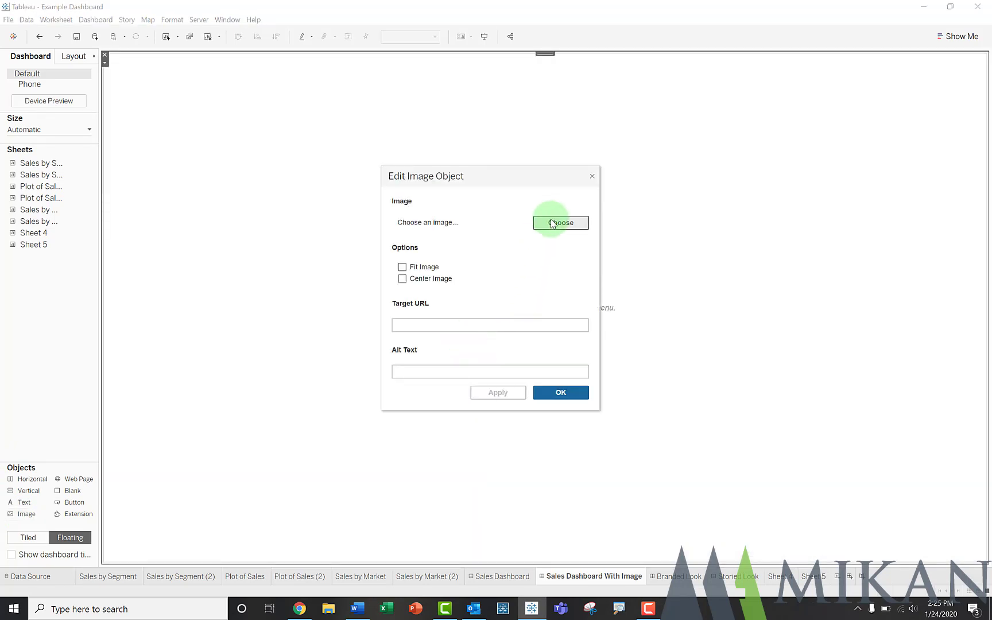
click(560, 223)
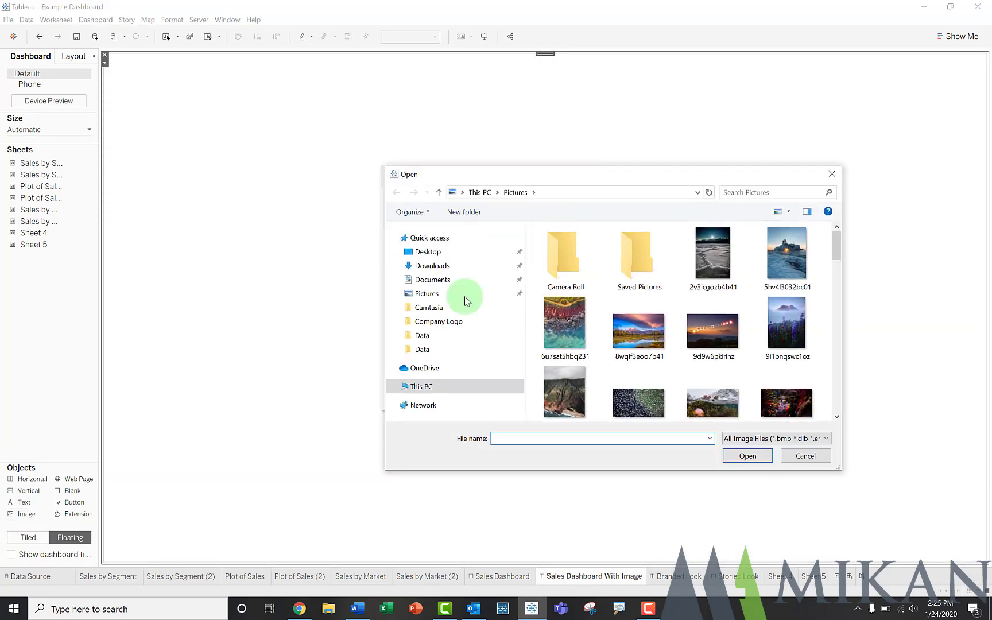
click(638, 328)
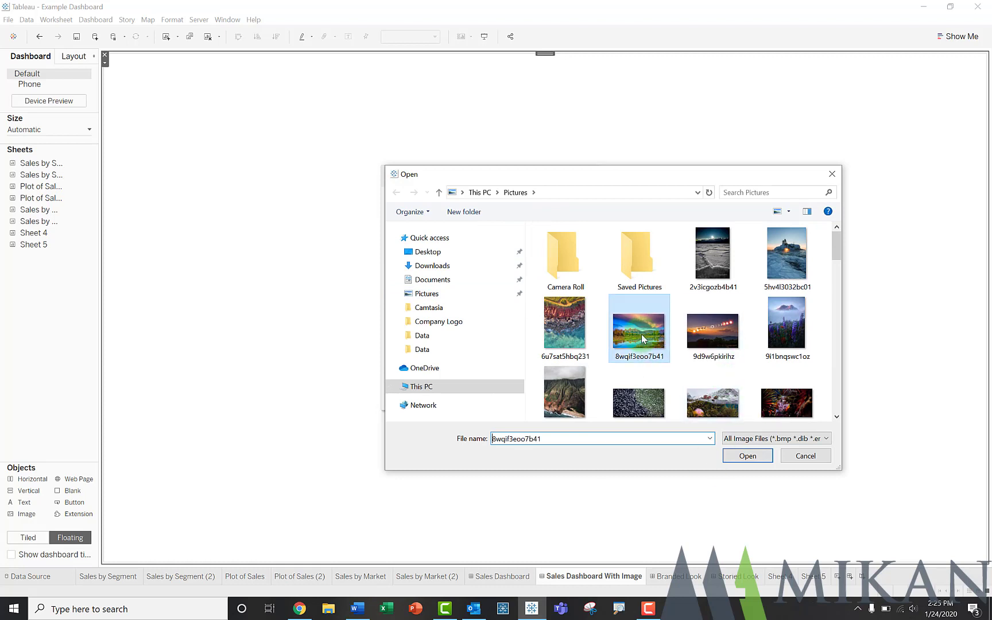
click(746, 455)
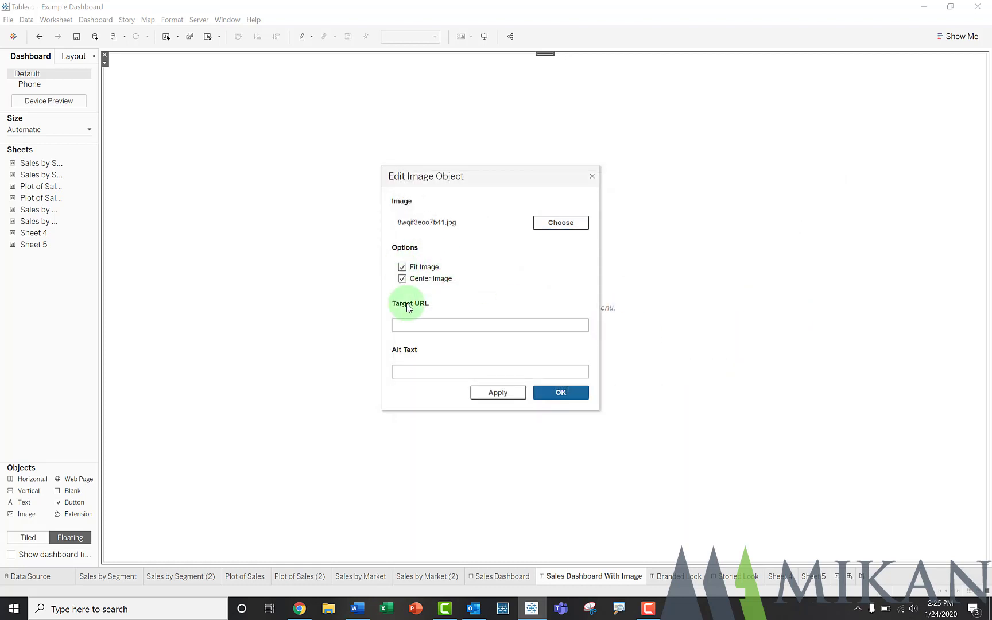
mouse_move(559, 392)
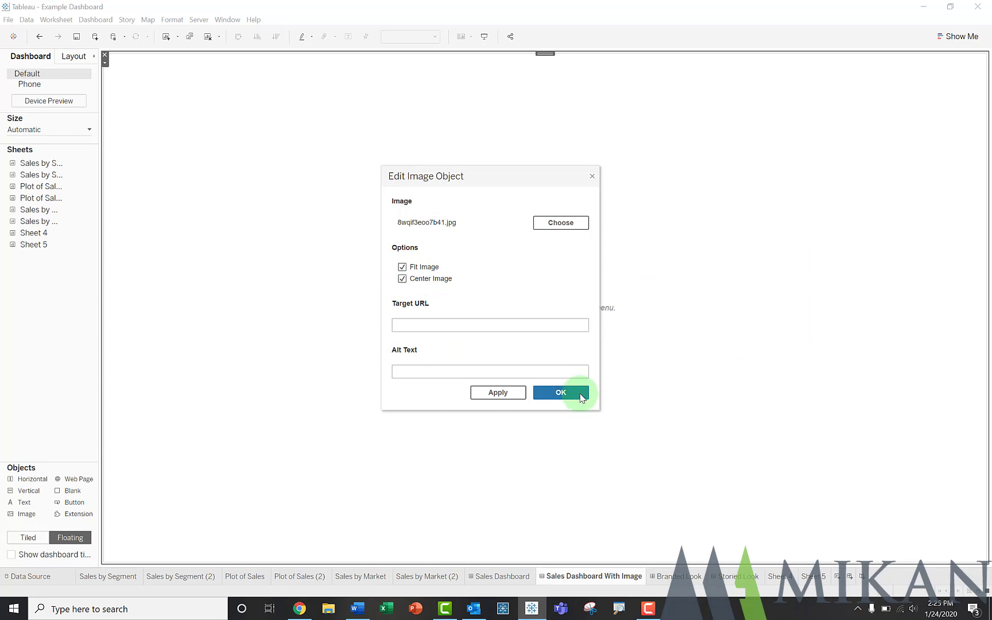
click(559, 392)
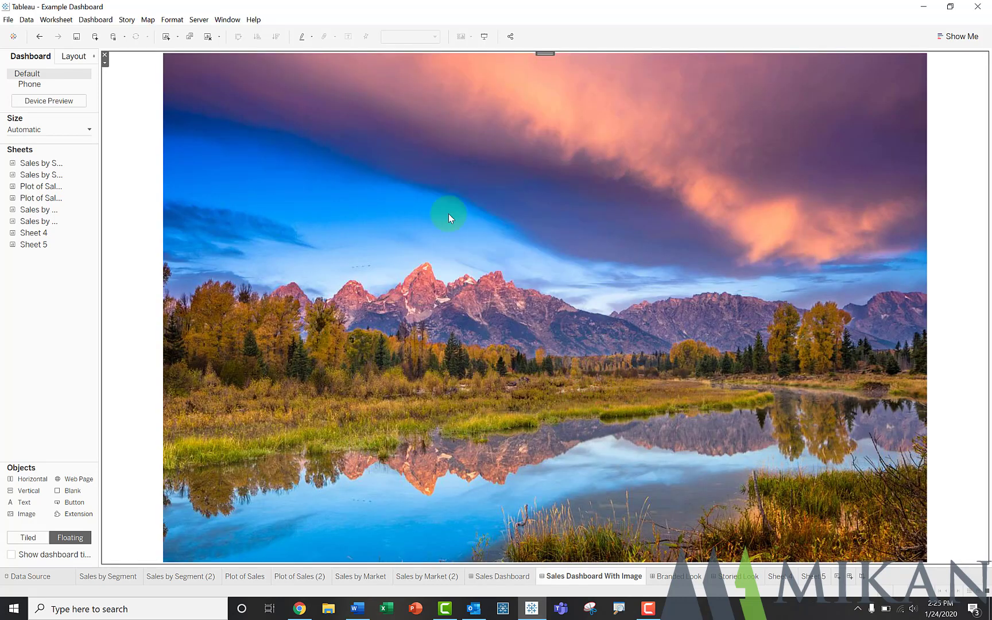
mouse_move(560, 271)
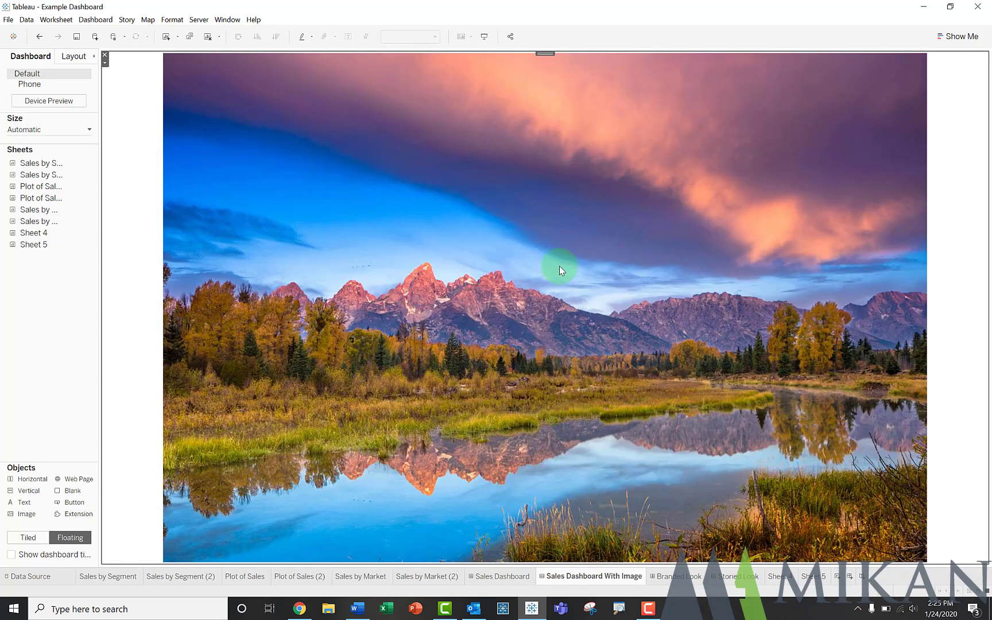
mouse_move(554, 271)
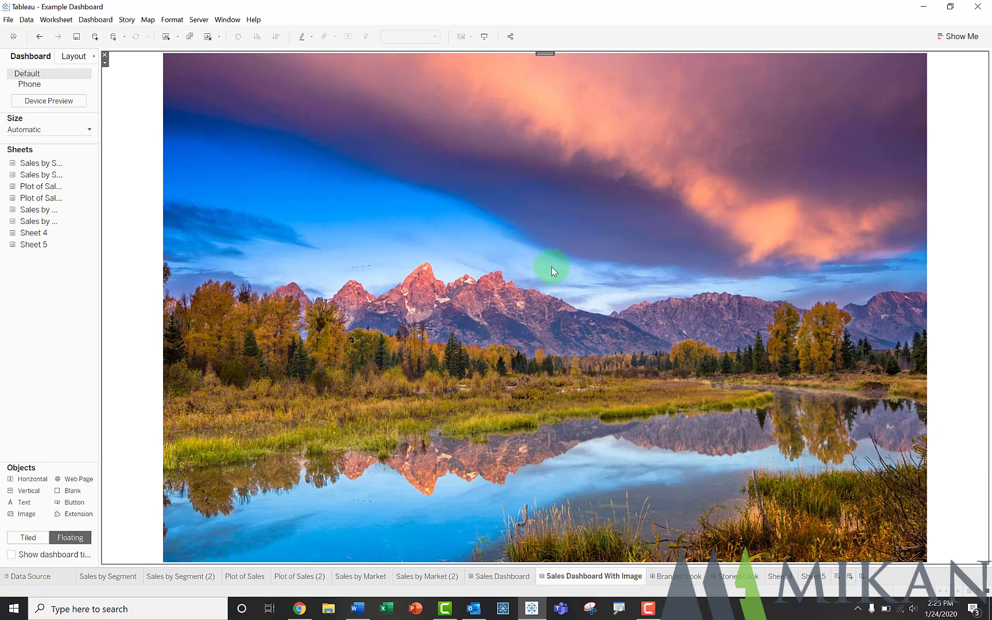
mouse_move(39, 175)
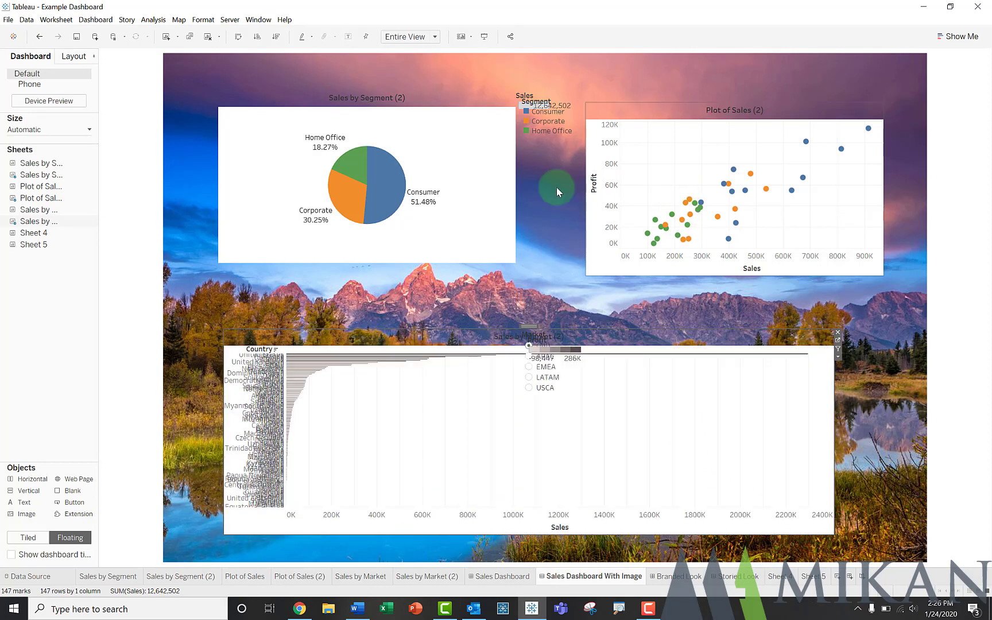
mouse_move(459, 190)
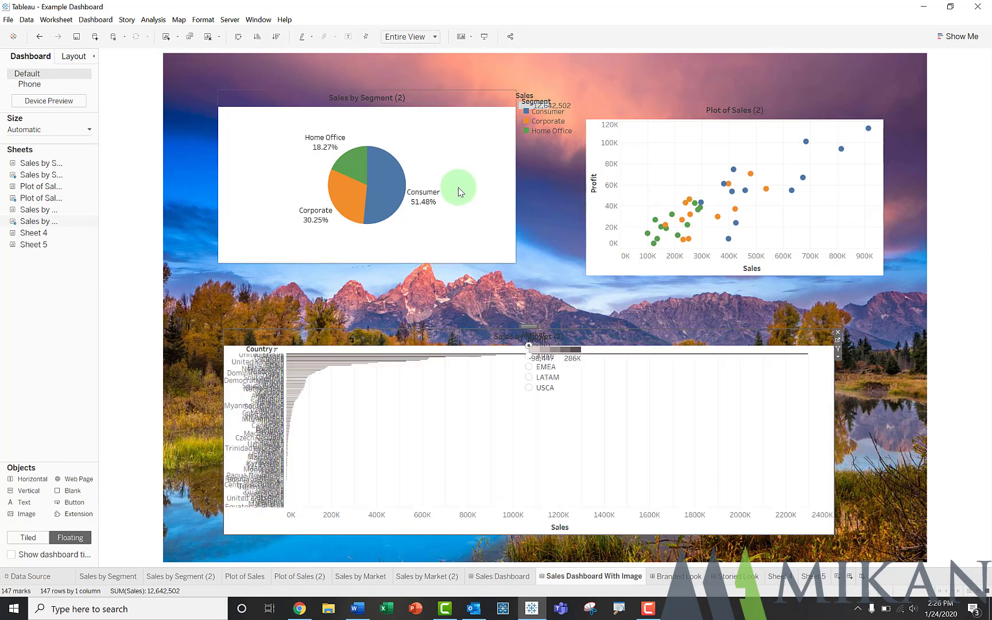
mouse_move(435, 134)
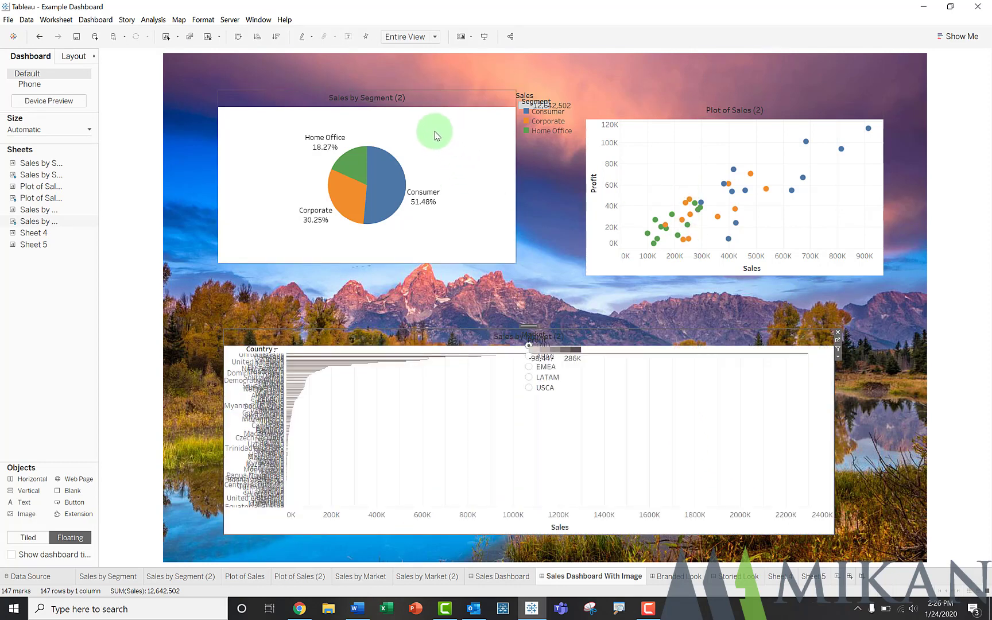
Step: Set Worksheet shading to None for the Sales by Segment pie and the scatter plot
click(414, 123)
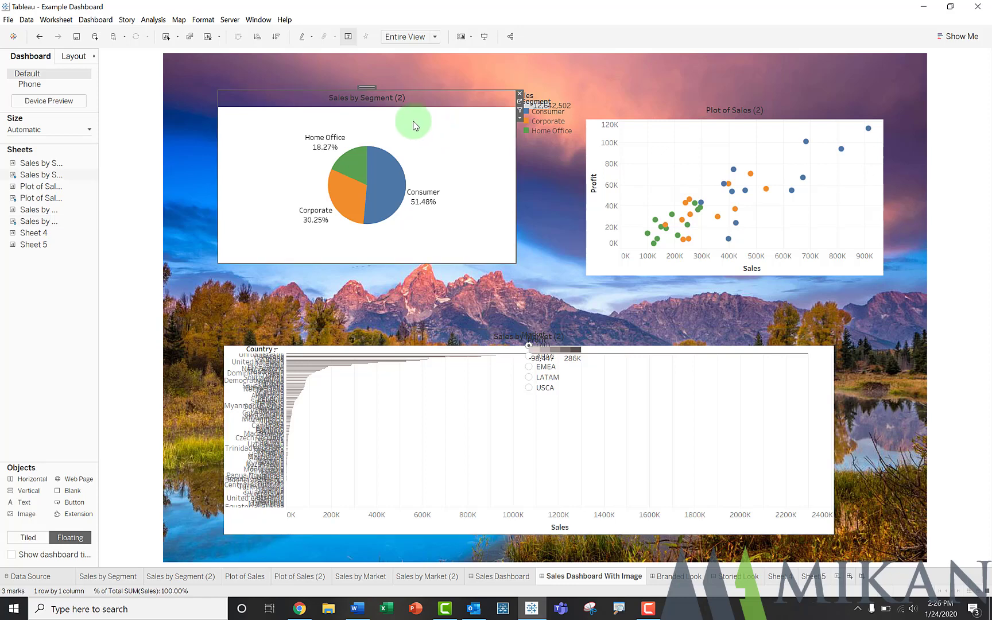
mouse_move(202, 19)
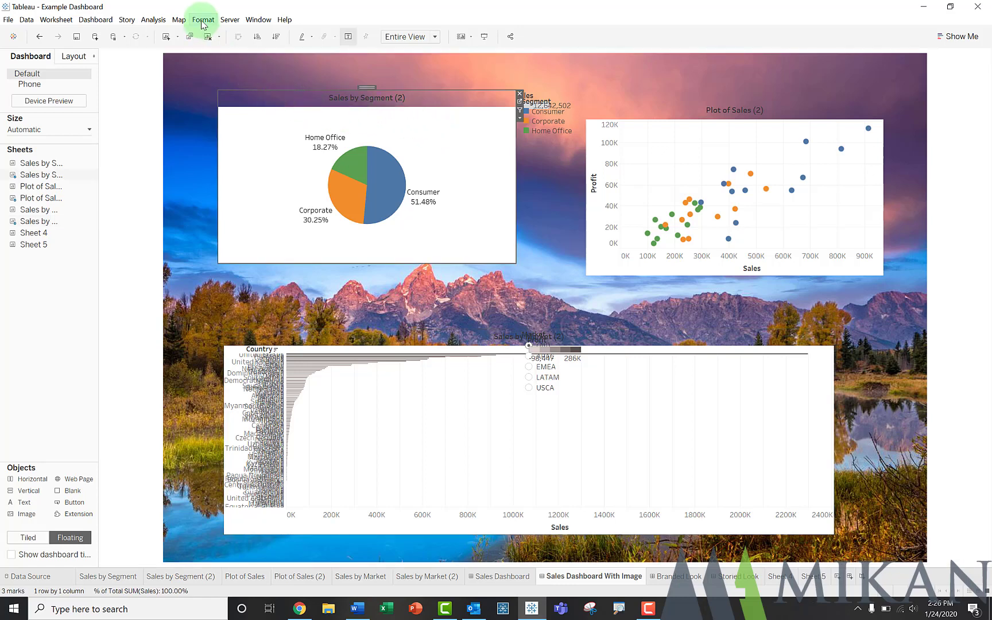
click(203, 20)
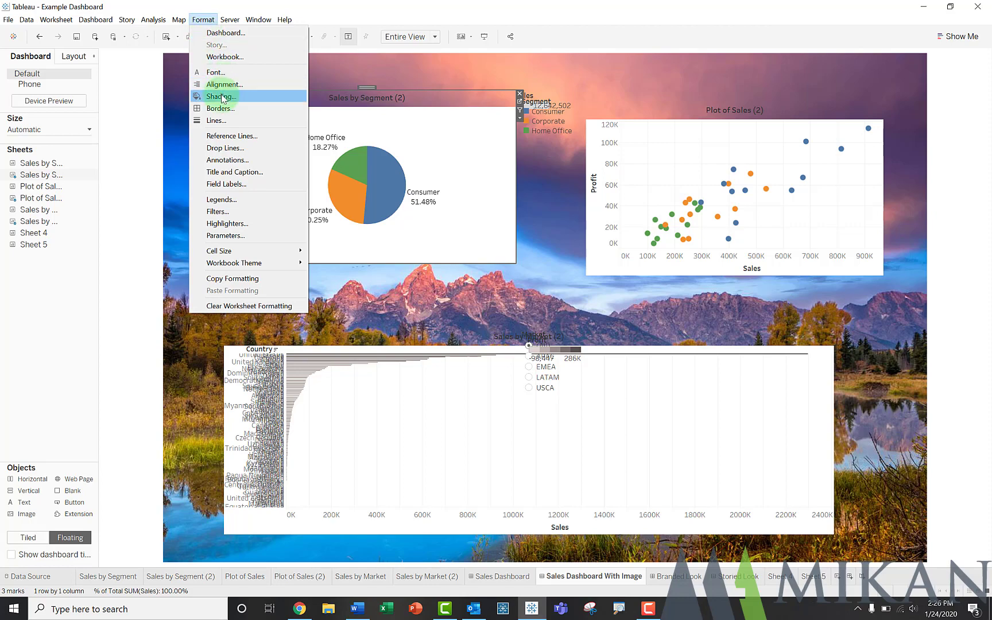
click(220, 97)
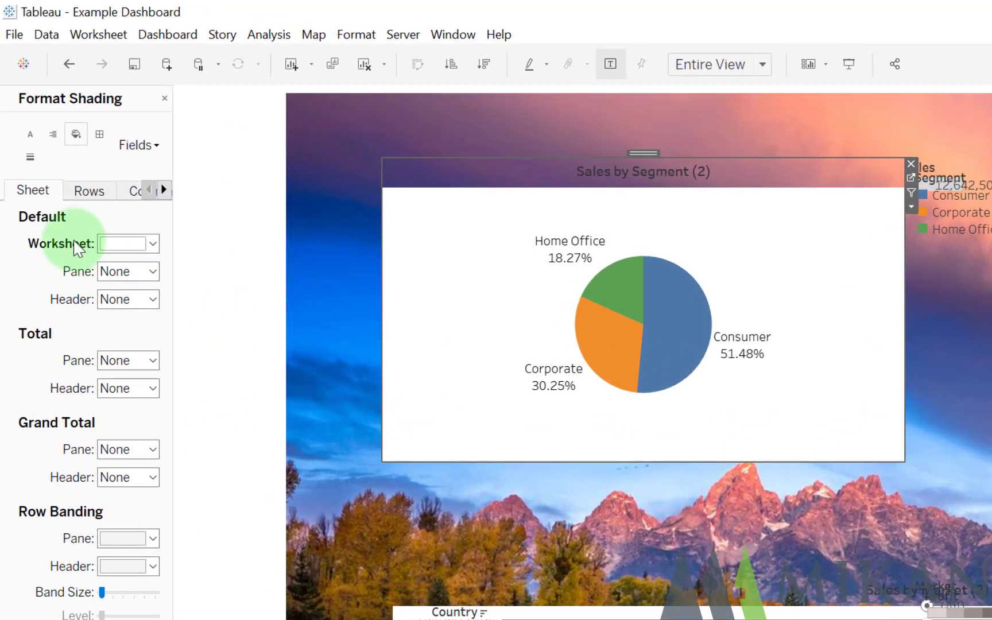
mouse_move(73, 259)
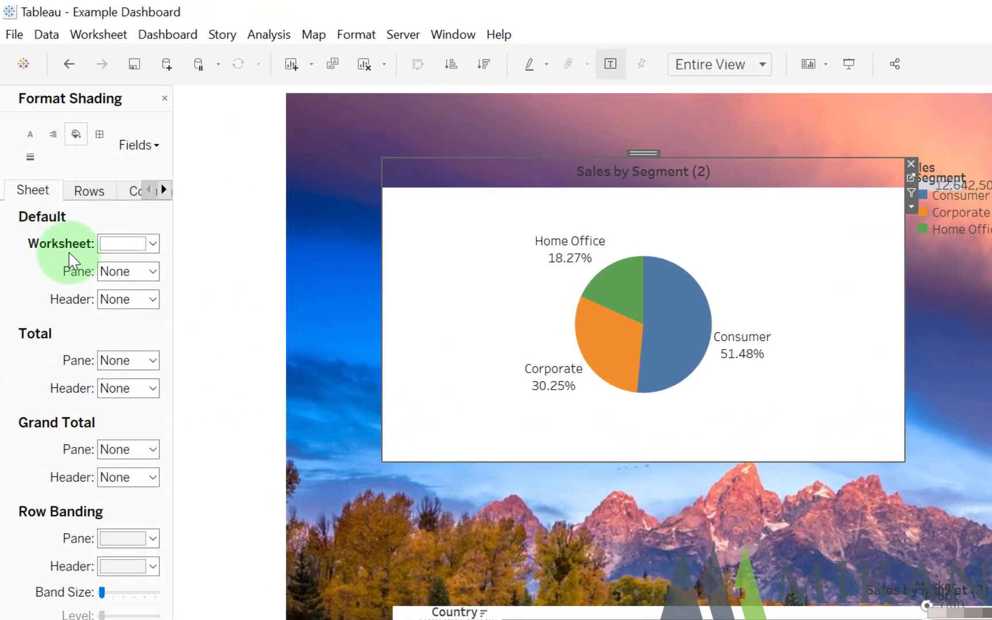
click(150, 244)
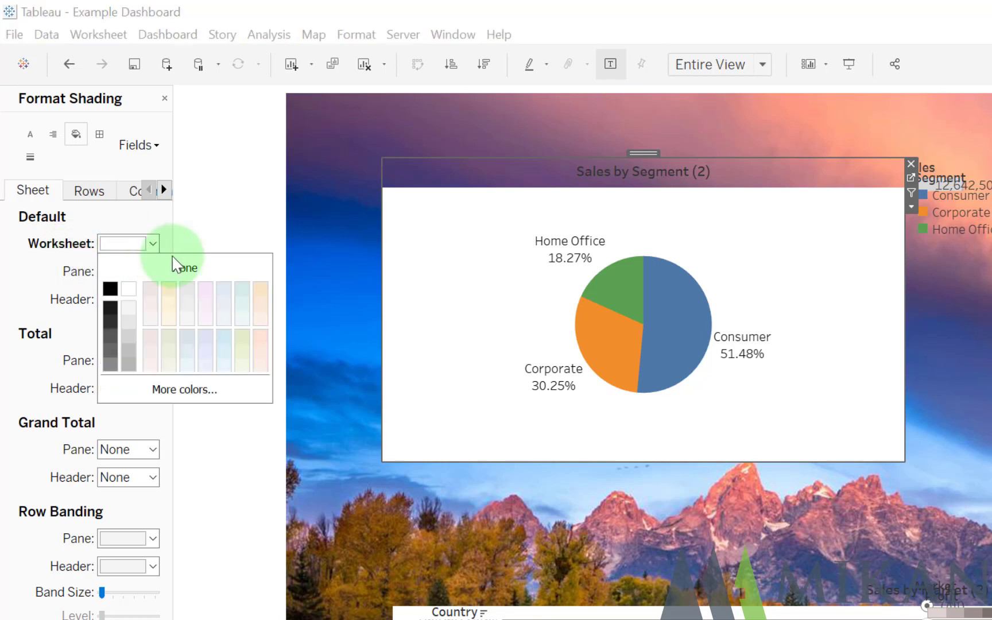
click(185, 267)
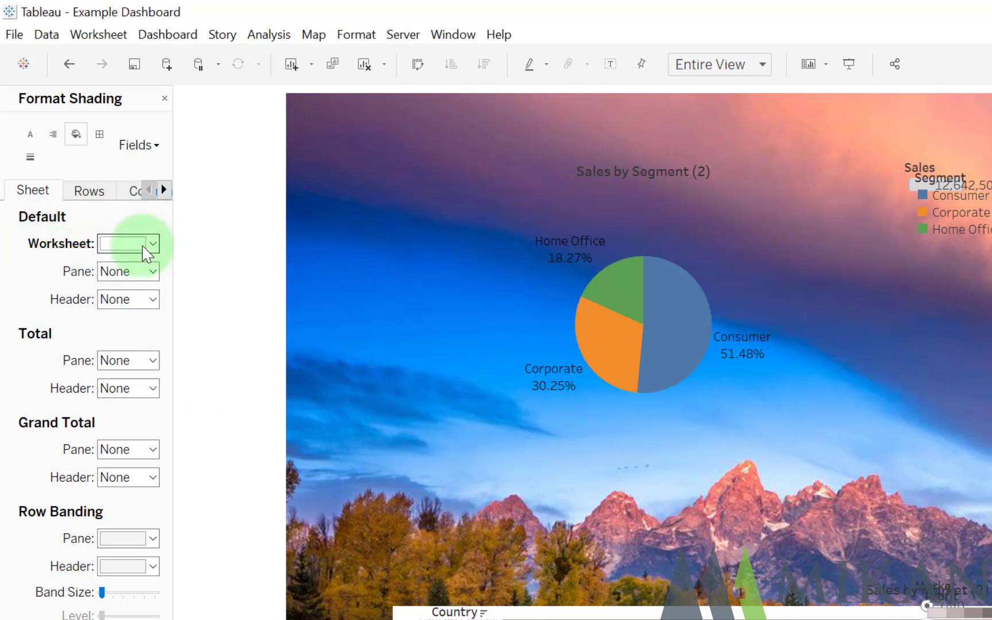
click(149, 243)
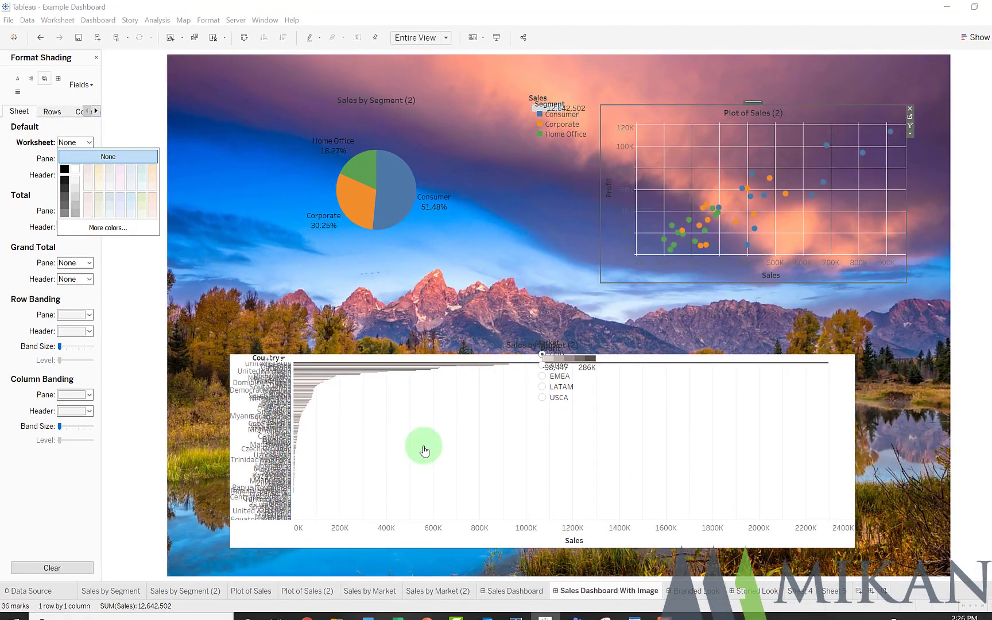
click(89, 143)
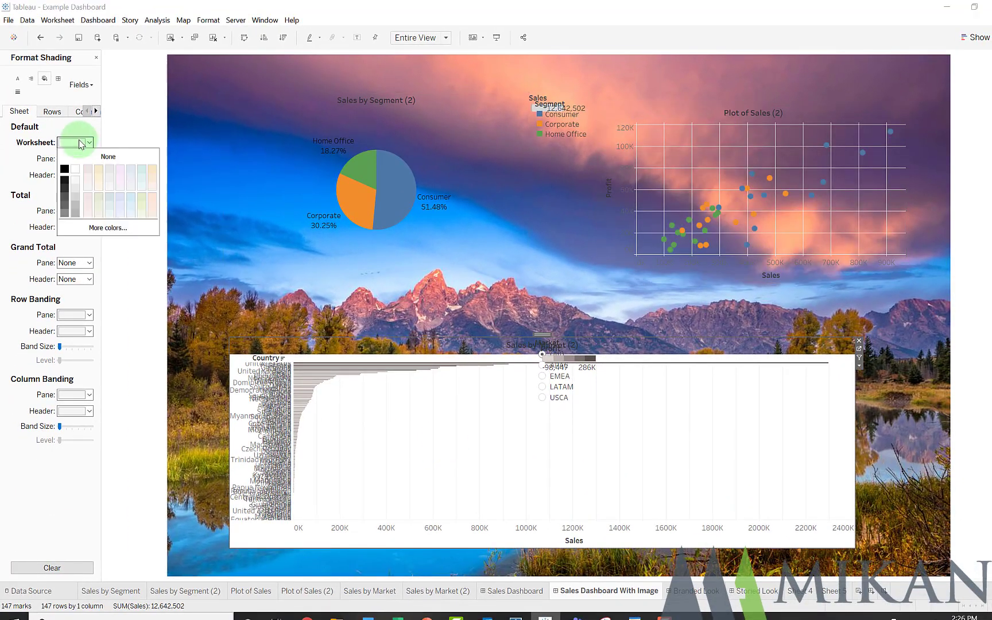
Step: Clear the bar chart's worksheet shading and give the pie chart a faint translucent background
click(89, 142)
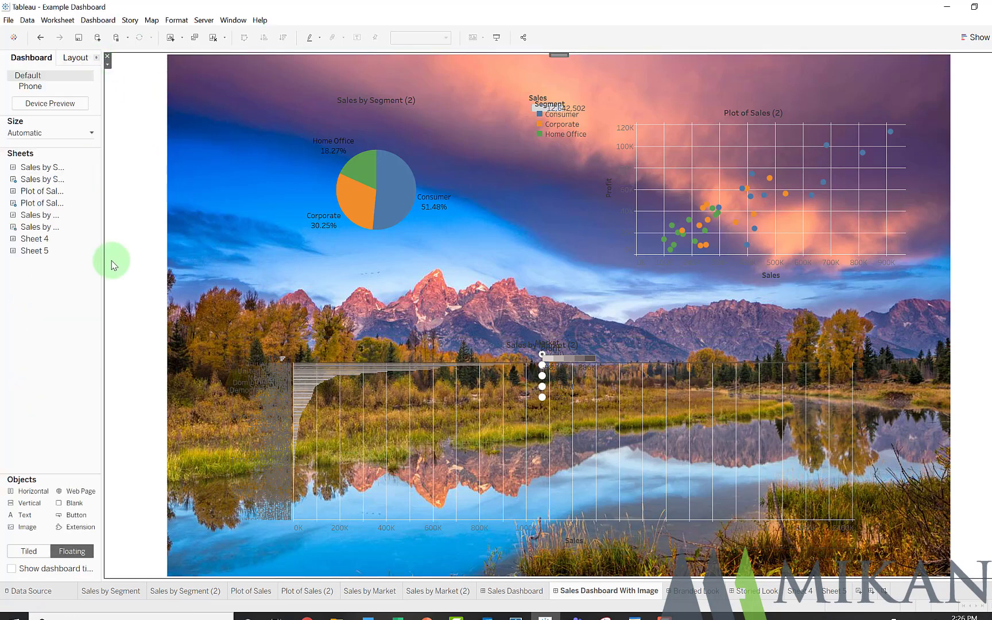
mouse_move(151, 316)
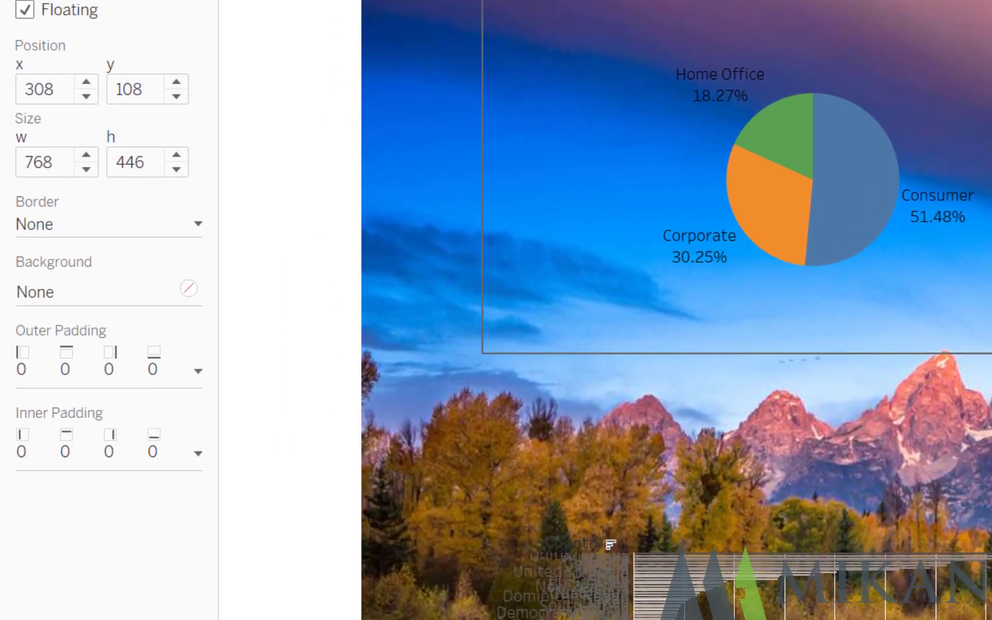
click(95, 292)
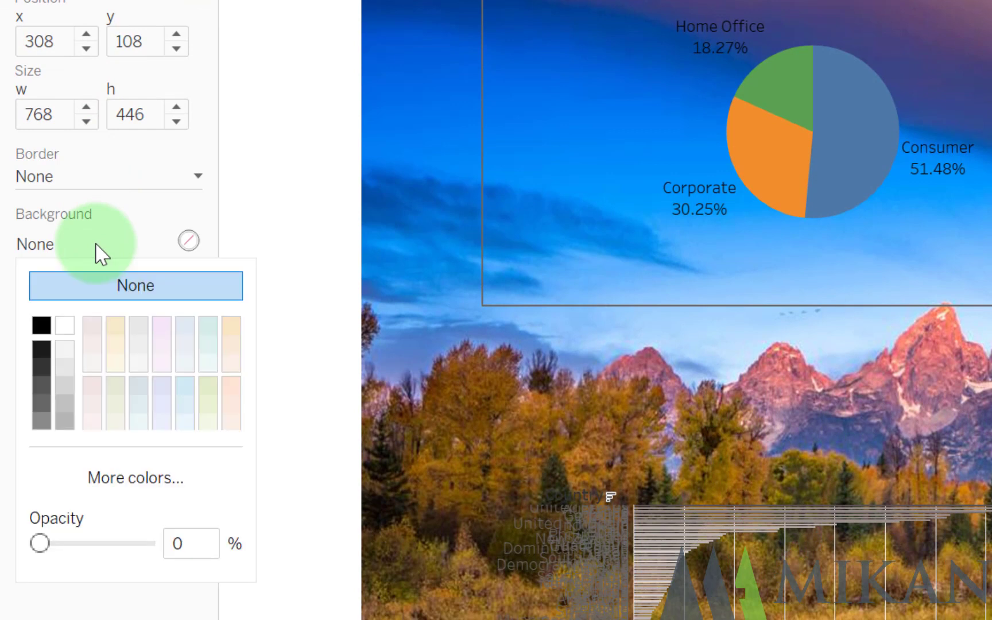
click(62, 386)
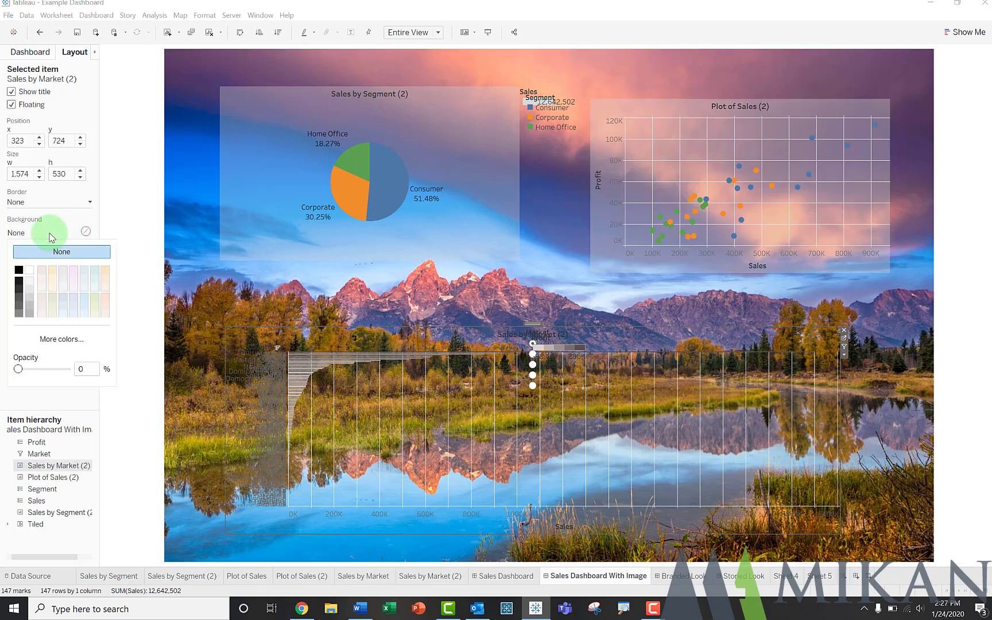
mouse_move(32, 299)
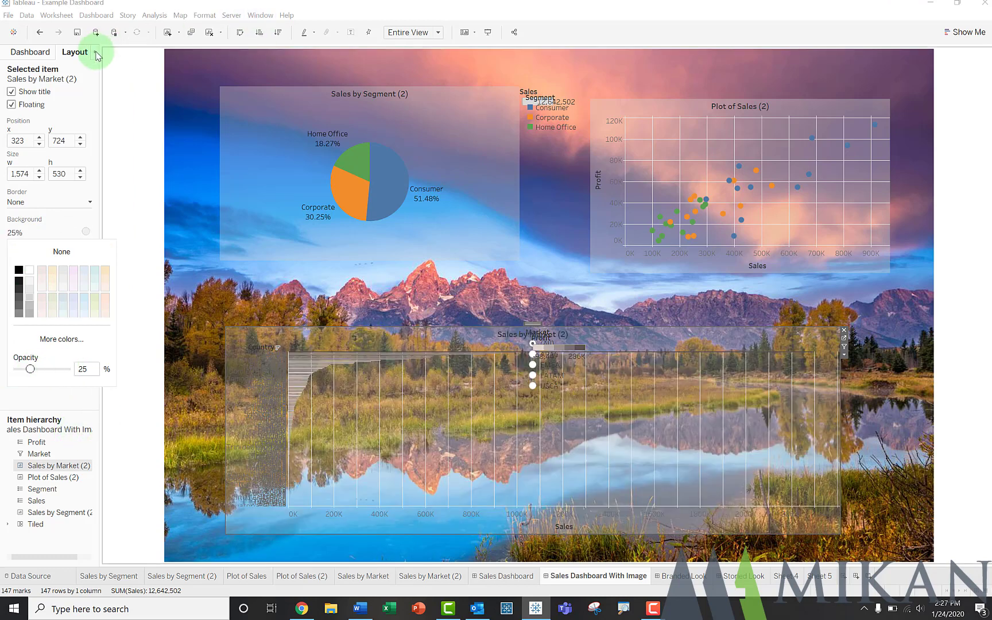
Step: Return to the Dashboard objects list and open the Storied Look dashboard with the eclipse photo
click(30, 51)
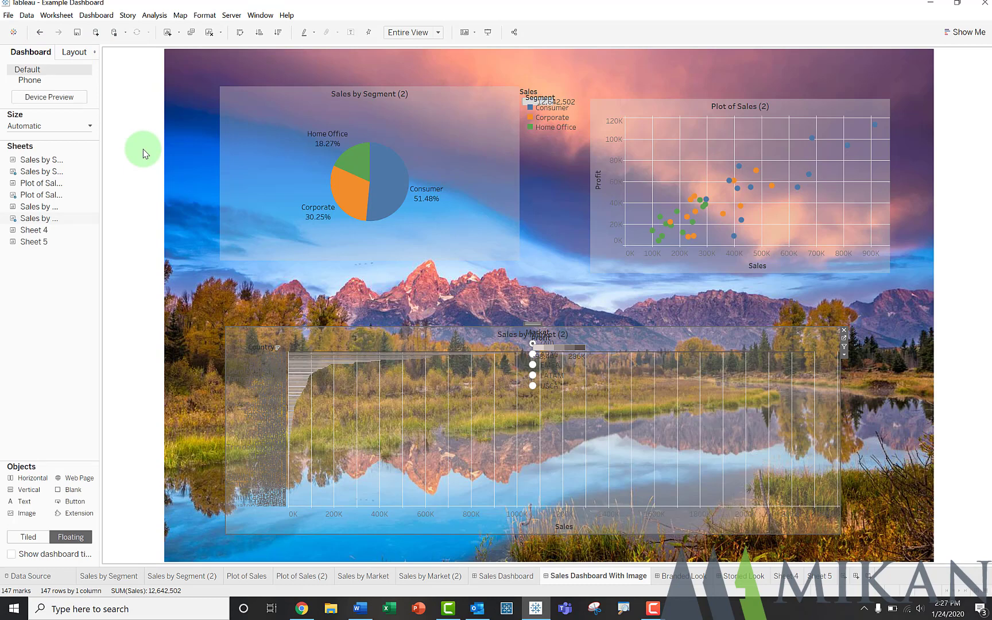
mouse_move(608, 514)
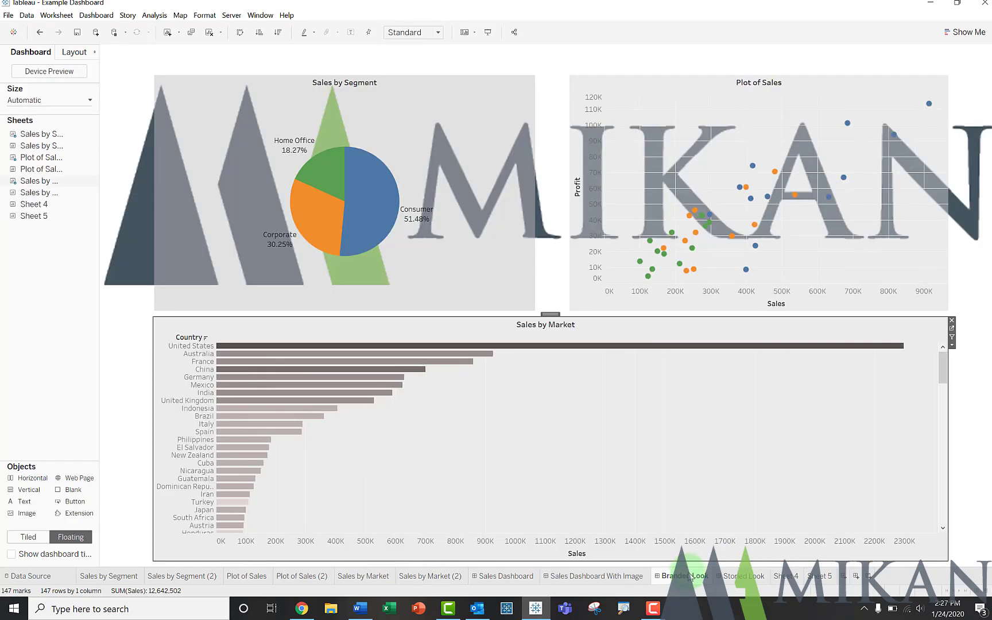
mouse_move(682, 576)
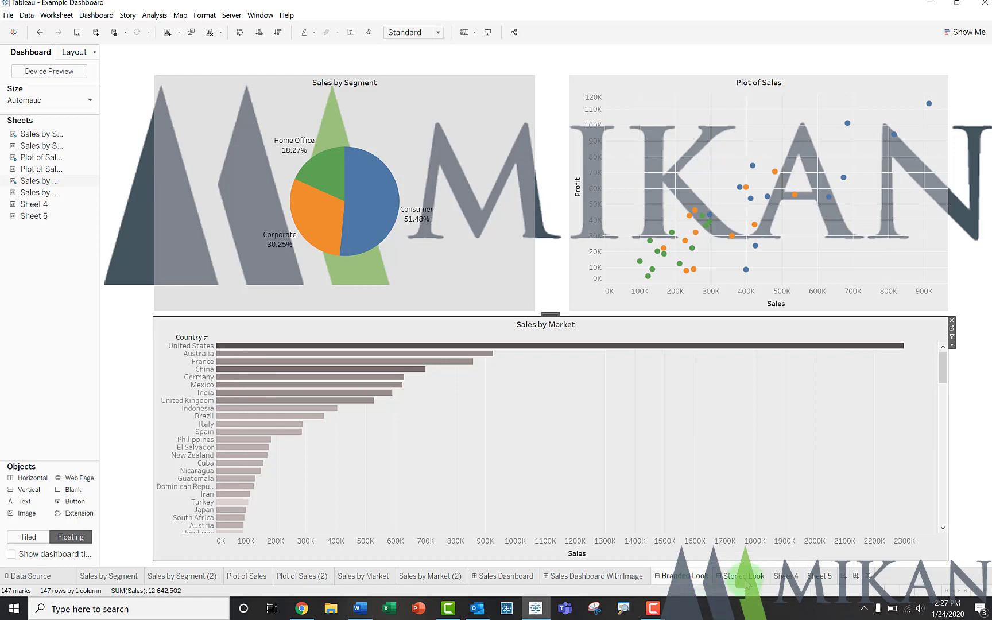
click(745, 575)
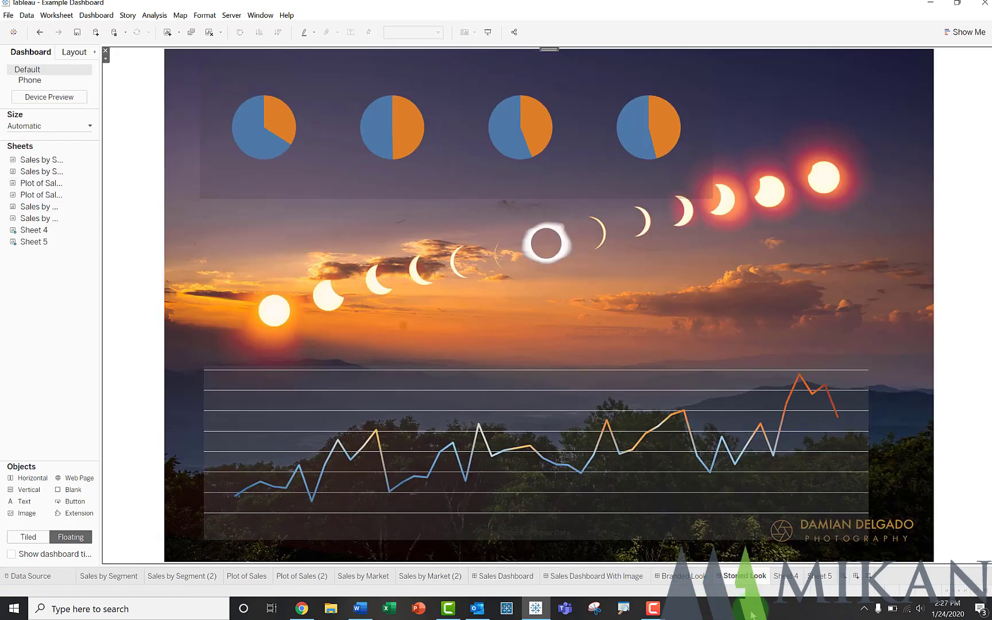